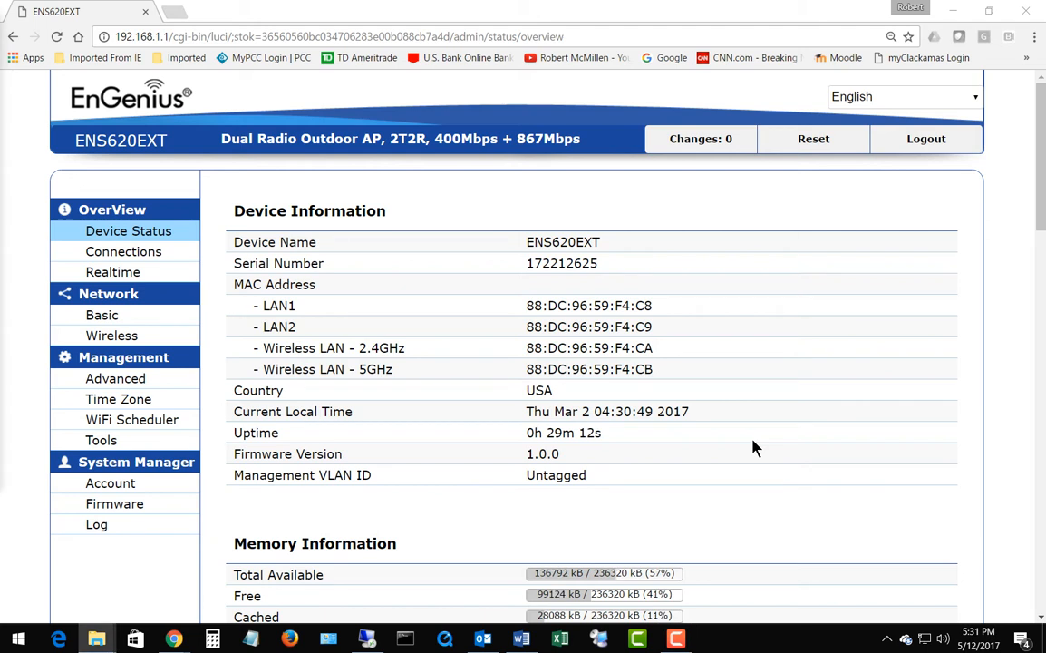
pyautogui.moveTo(761, 468)
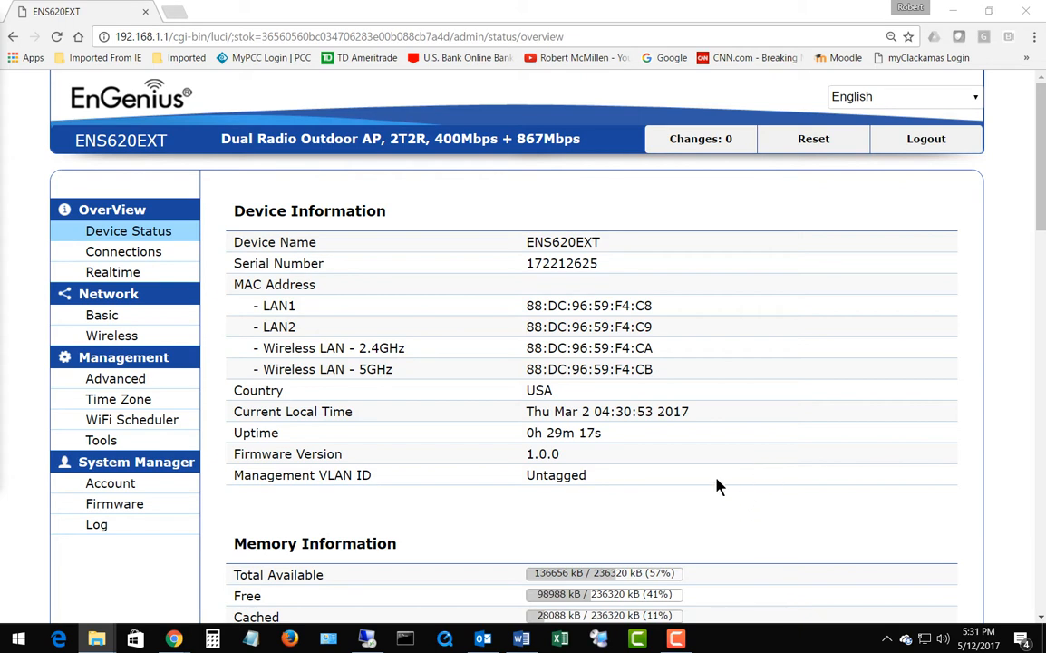
# Show the Advanced management page and review its SNMP, CLI, SSH, HTTPS and Email Alert sections
pyautogui.click(116, 379)
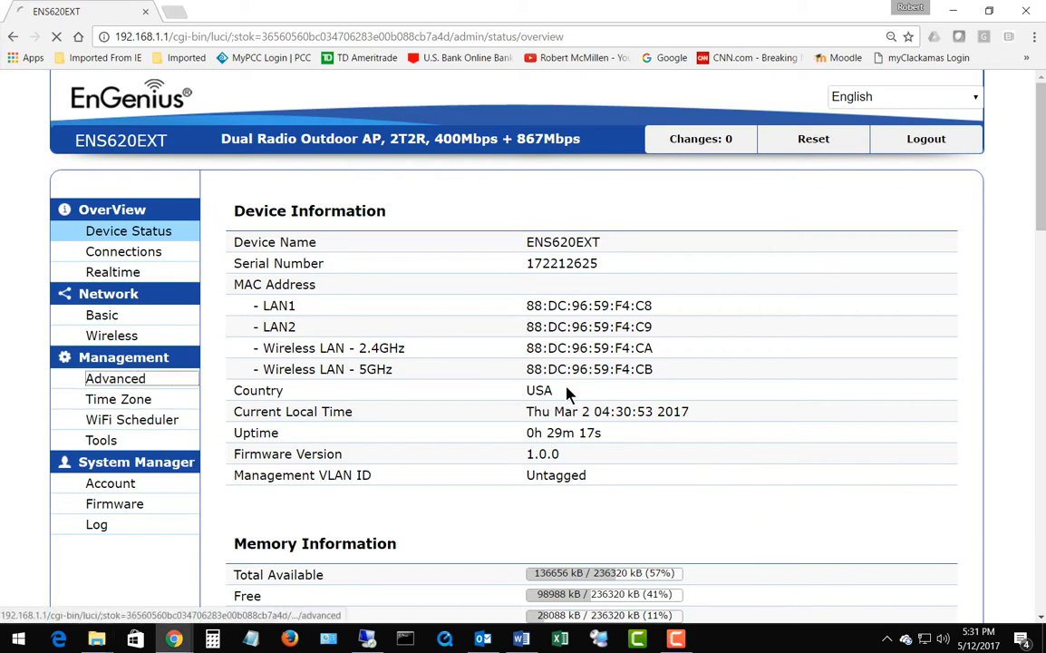
pyautogui.click(116, 379)
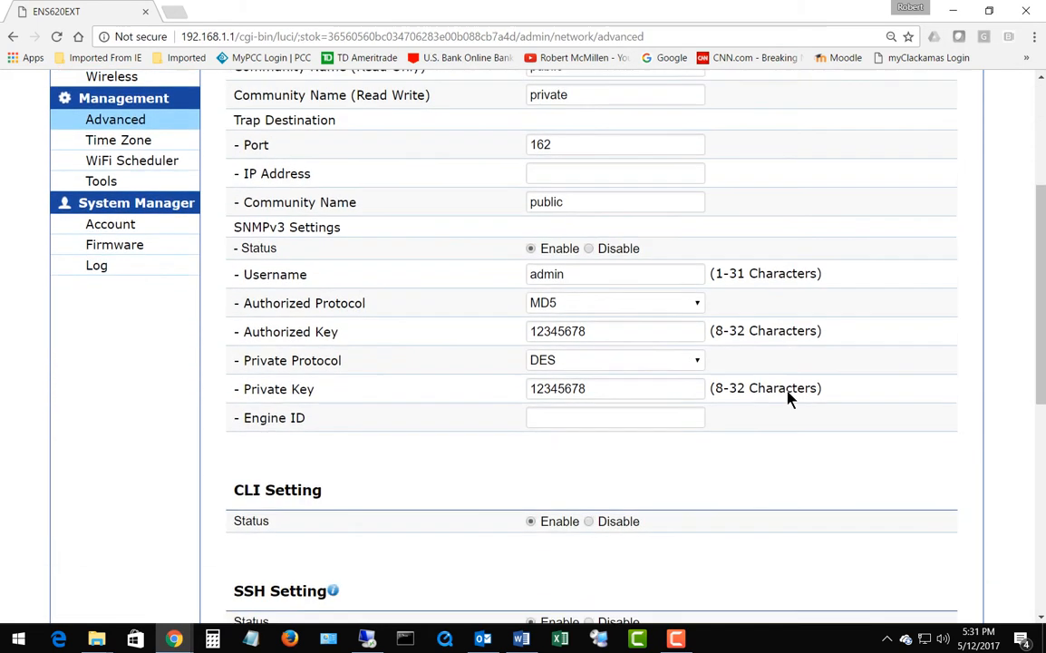
pyautogui.scroll(-3)
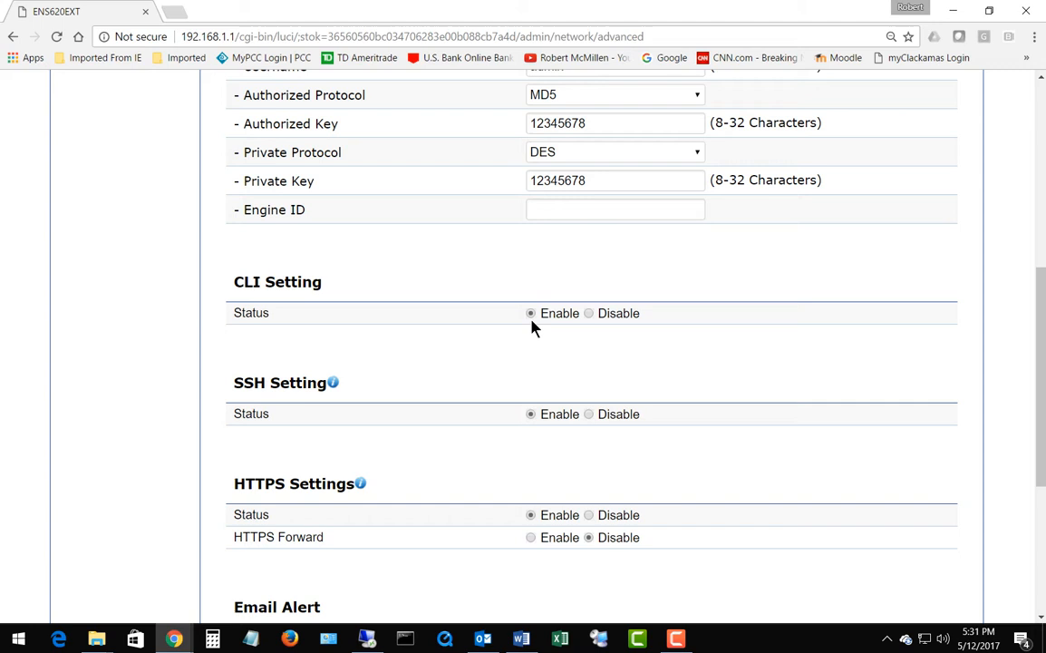
pyautogui.scroll(-3)
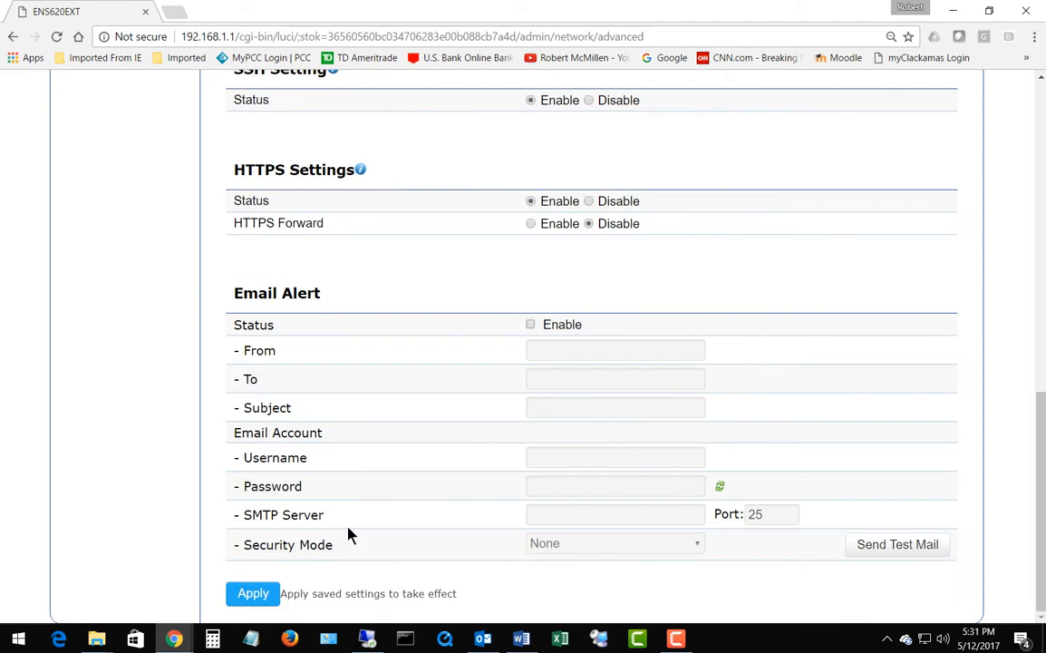
pyautogui.scroll(3)
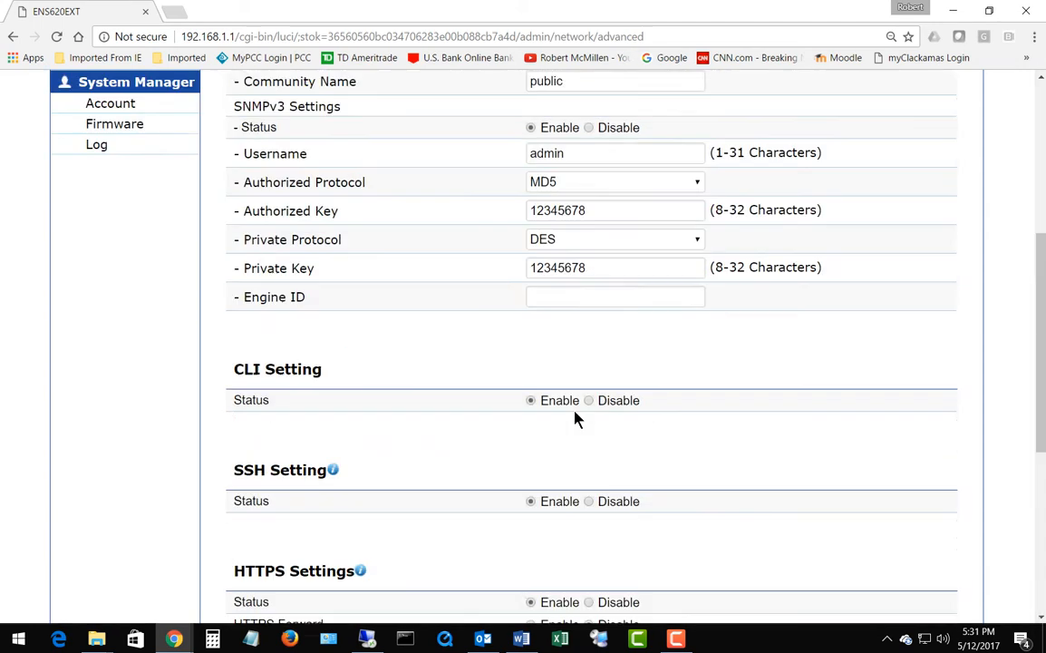
pyautogui.scroll(3)
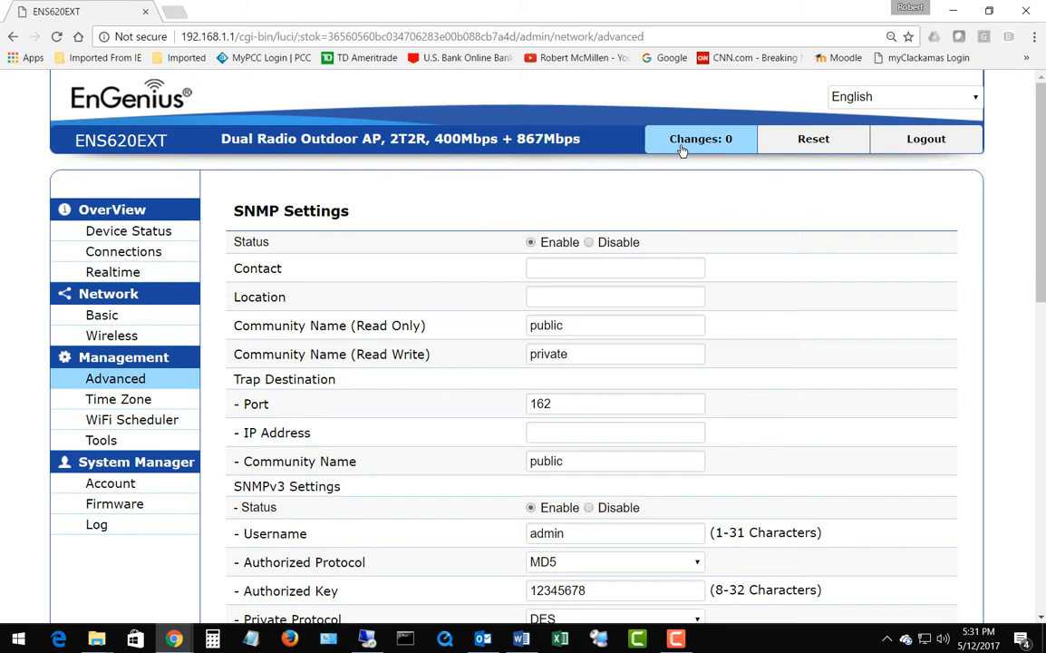
pyautogui.moveTo(669, 203)
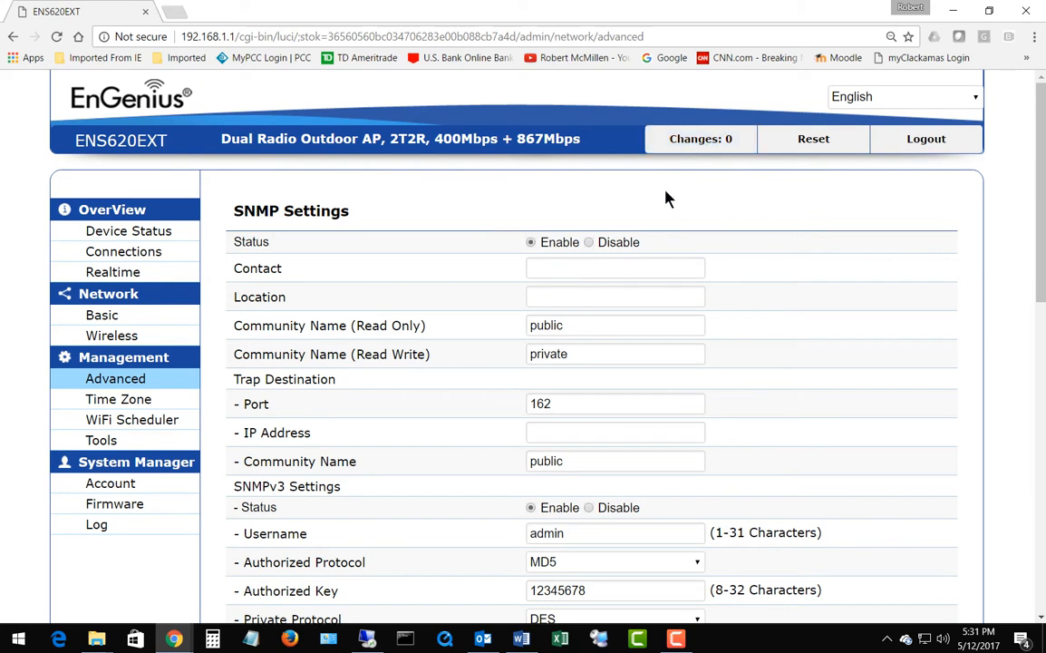
pyautogui.moveTo(468, 482)
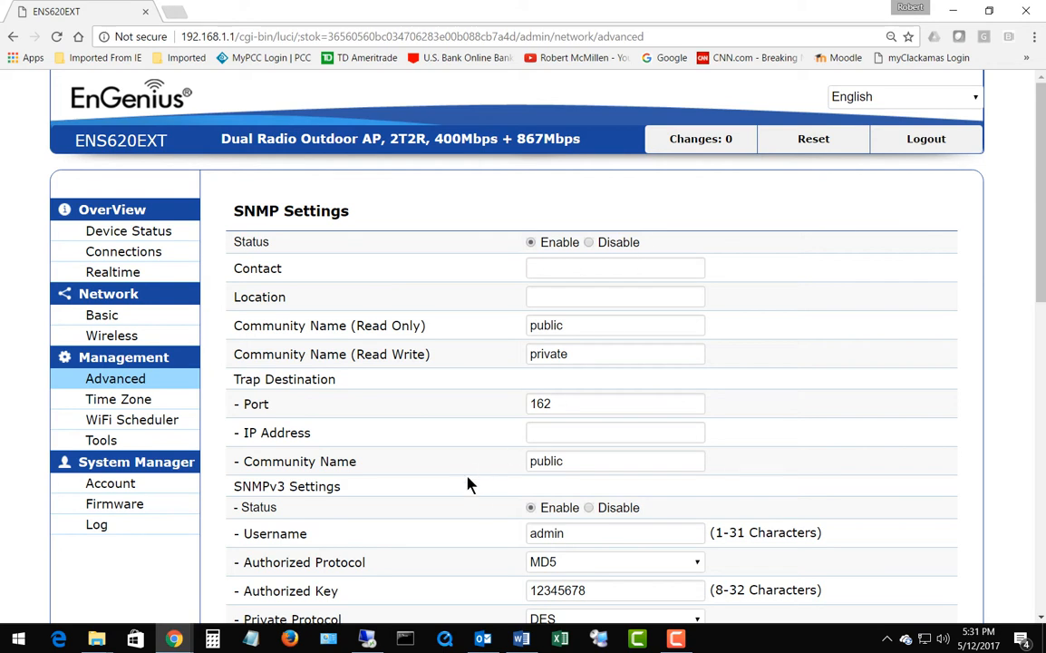
pyautogui.moveTo(402, 522)
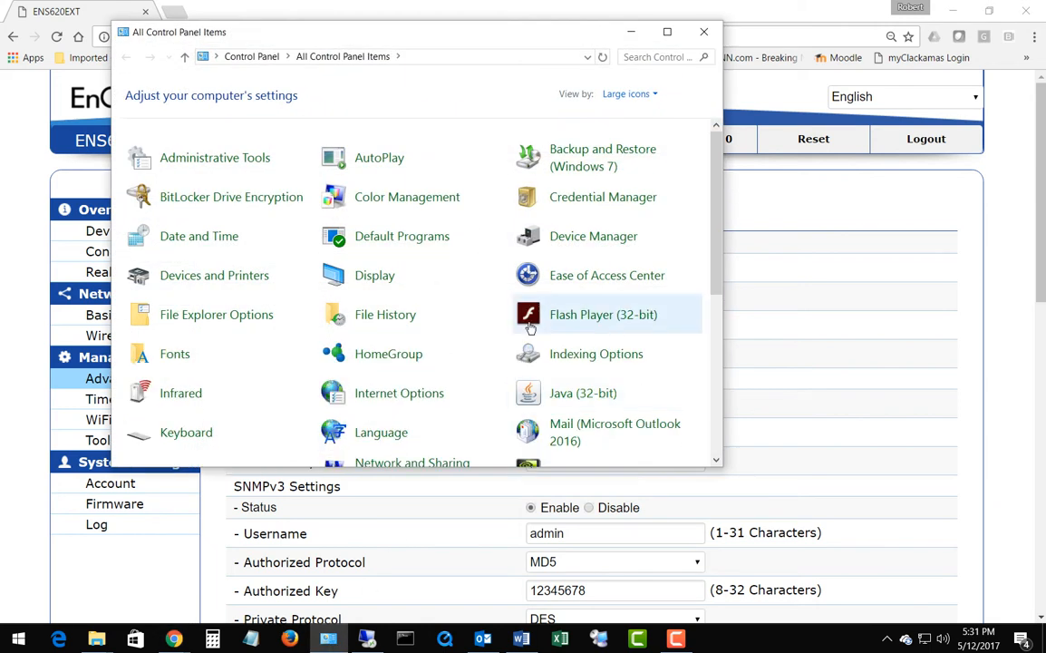
pyautogui.moveTo(576, 316)
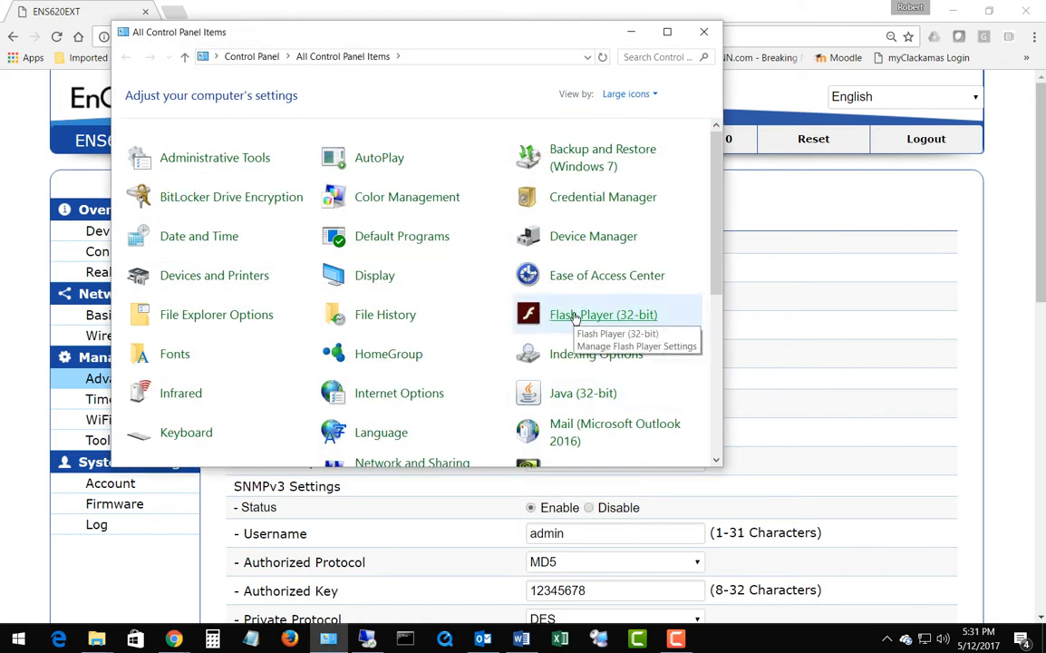
# Browse down the All Control Panel Items list shown as large icons
pyautogui.scroll(-3)
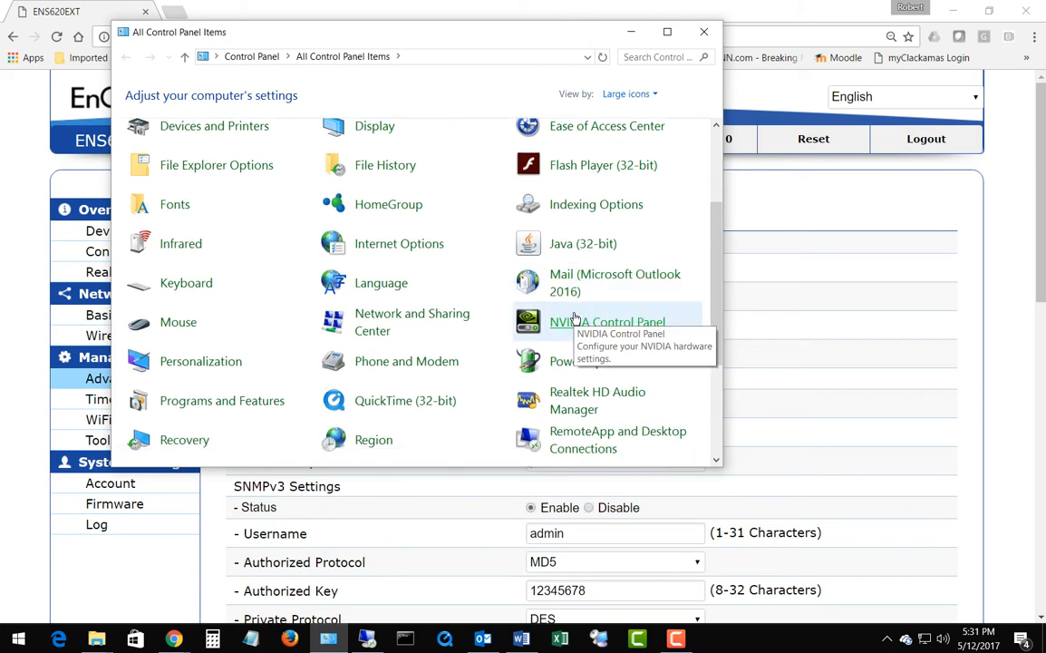
pyautogui.scroll(-3)
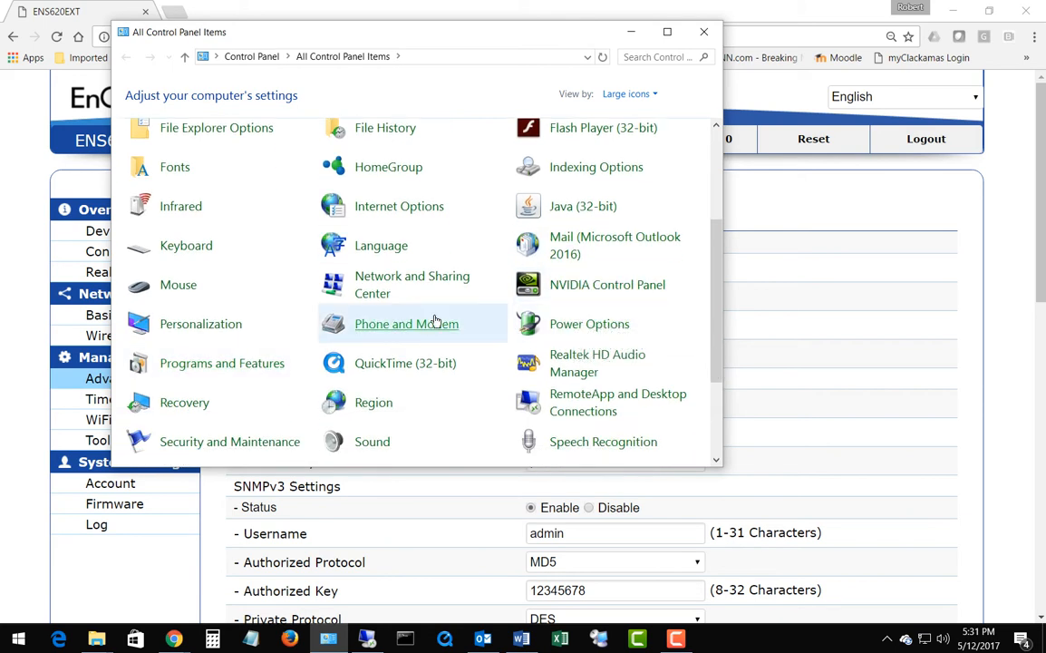
# Confirm Telnet Client is checked in Windows Features via Programs and Features, then cancel without changes
pyautogui.click(223, 362)
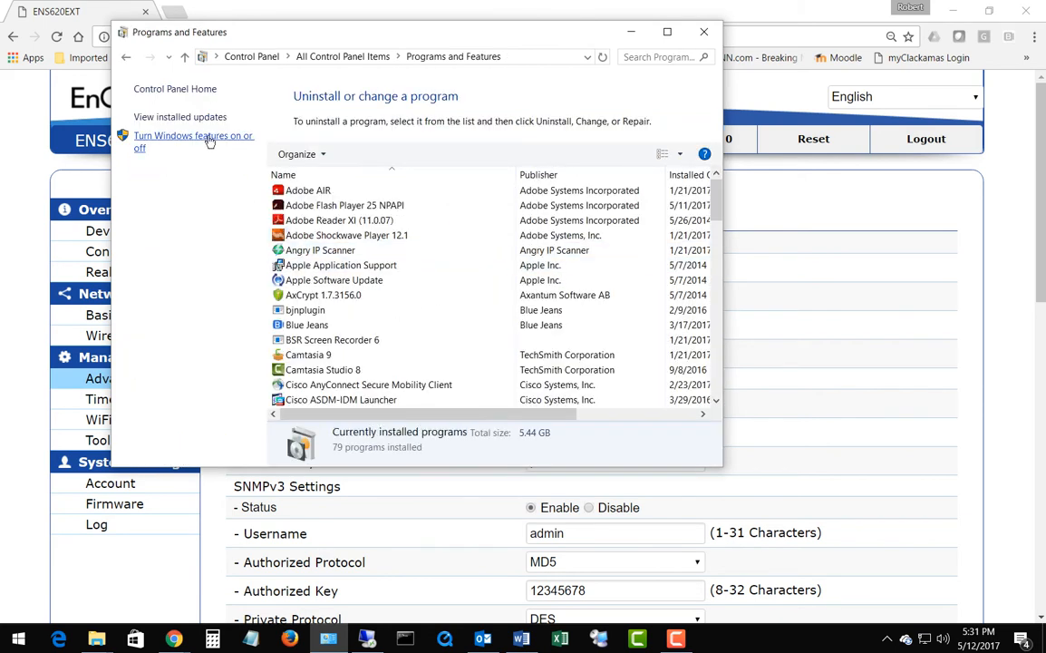
pyautogui.click(192, 141)
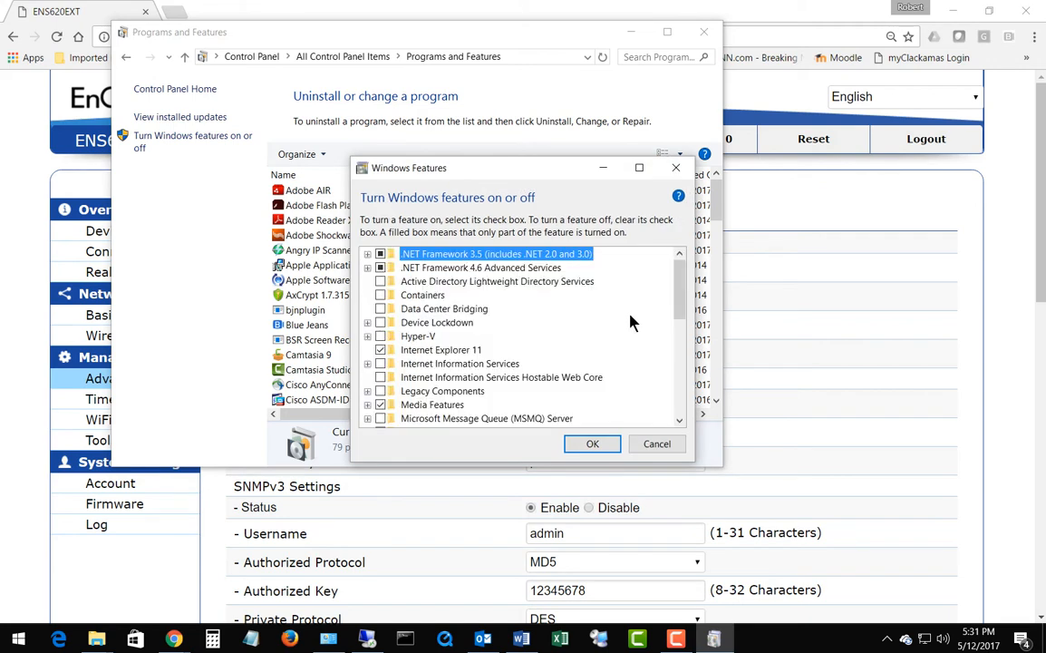
pyautogui.scroll(-3)
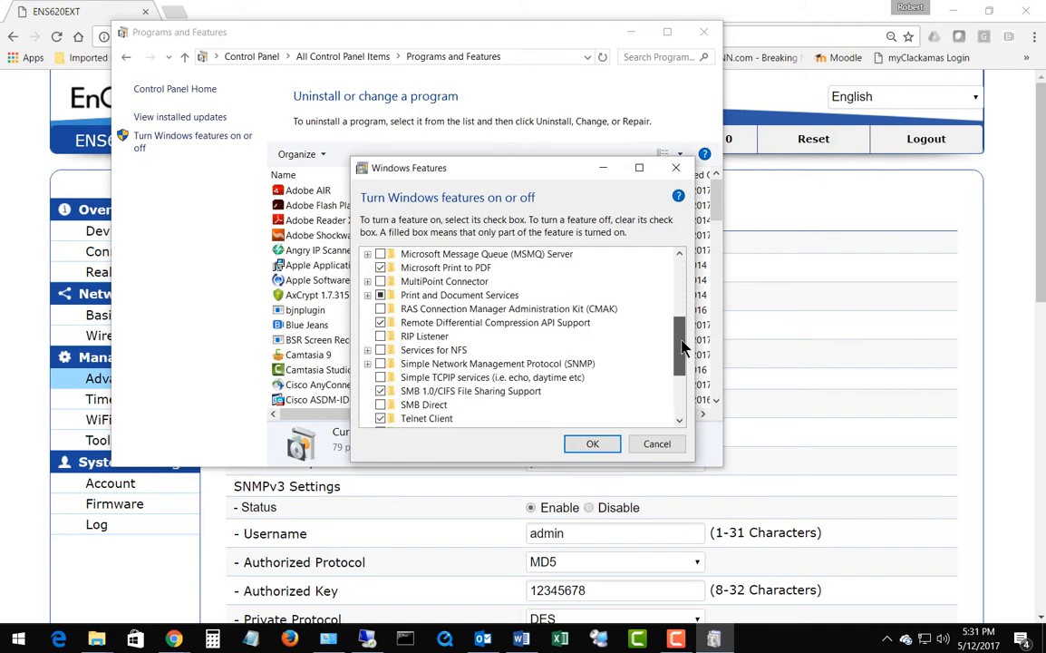
pyautogui.scroll(-3)
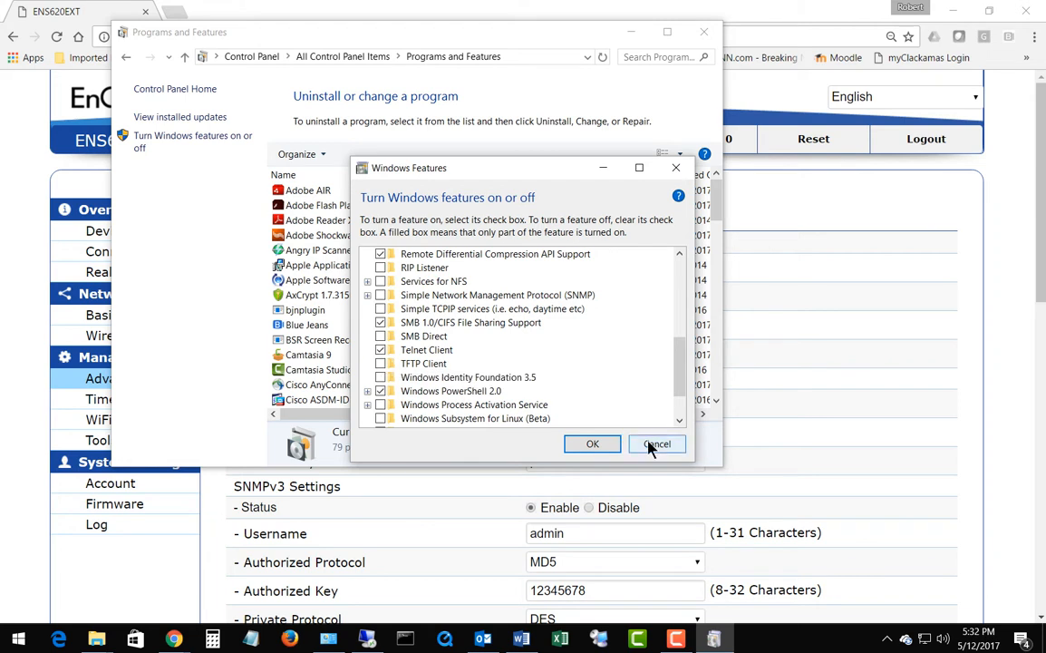
pyautogui.click(656, 442)
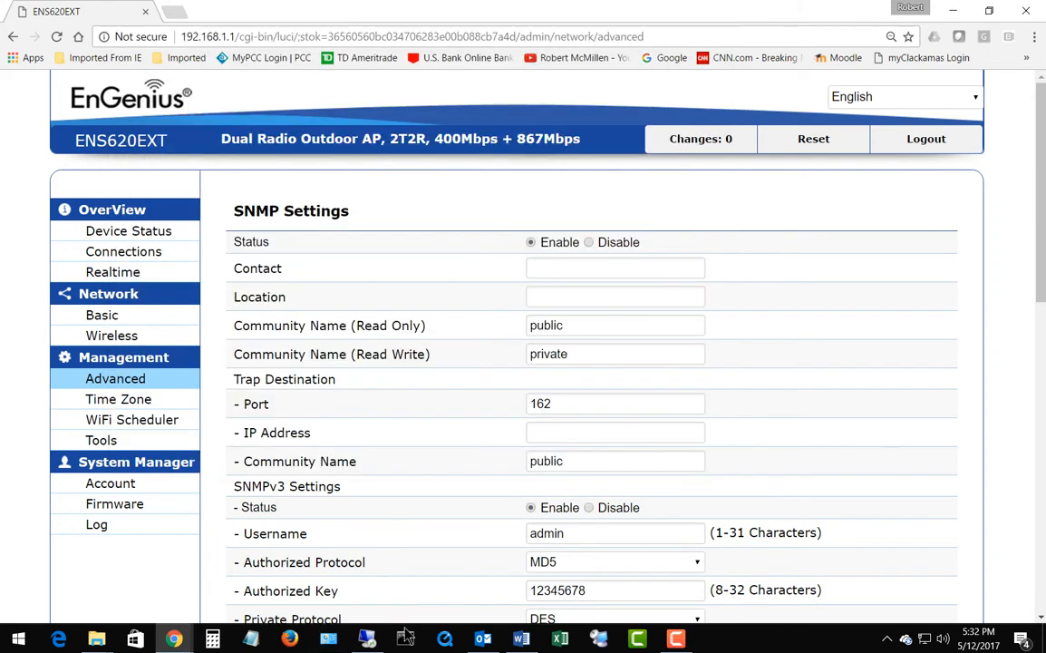
# Run telnet 192.168.1.1 in a new Command Prompt and log in as admin to the ENS620EXT CLI
pyautogui.click(406, 638)
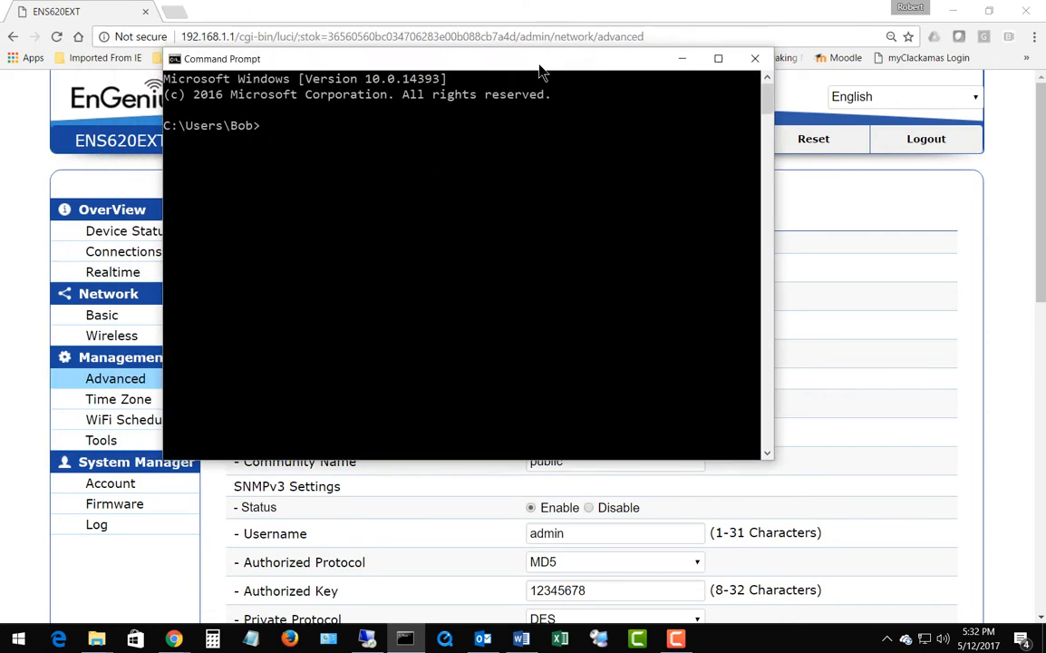
pyautogui.write('tel')
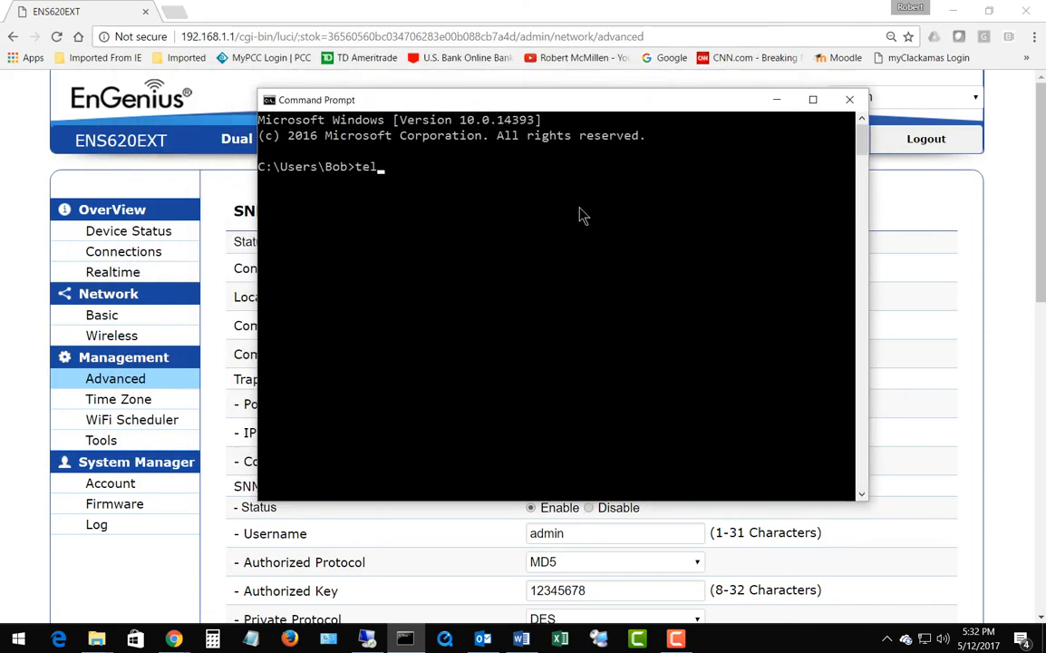
pyautogui.write('net 192')
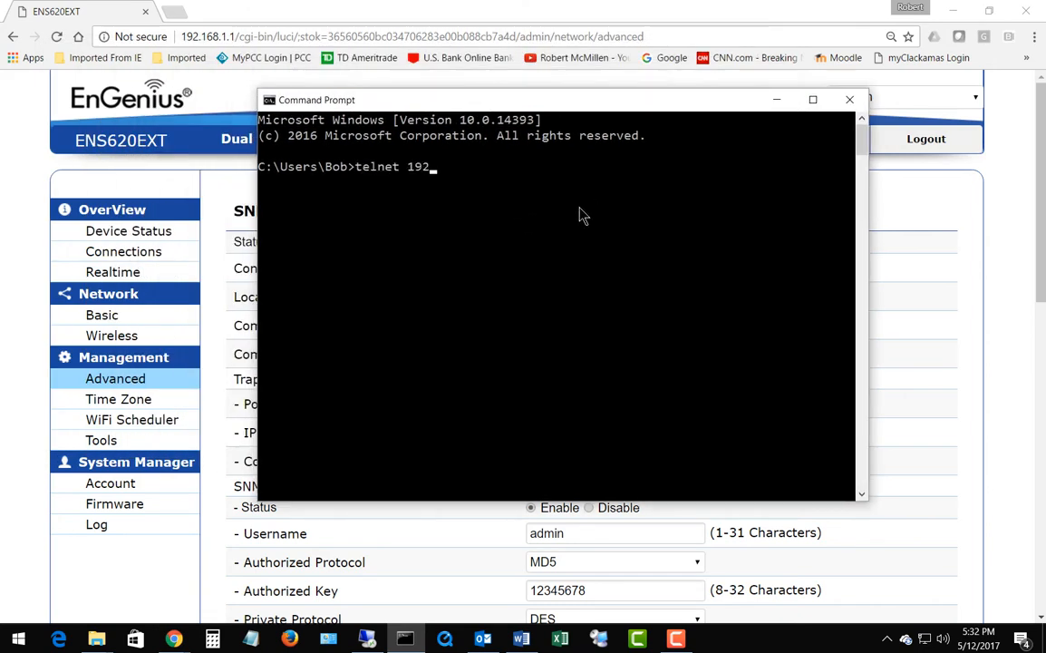
pyautogui.write('.168.1.1')
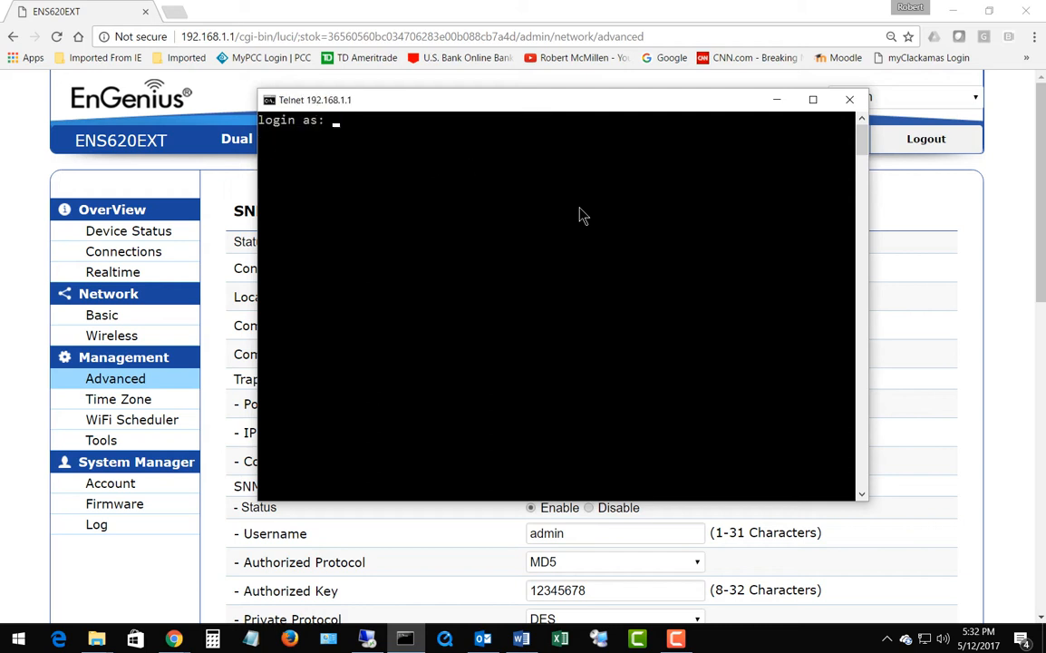
pyautogui.write('admin')
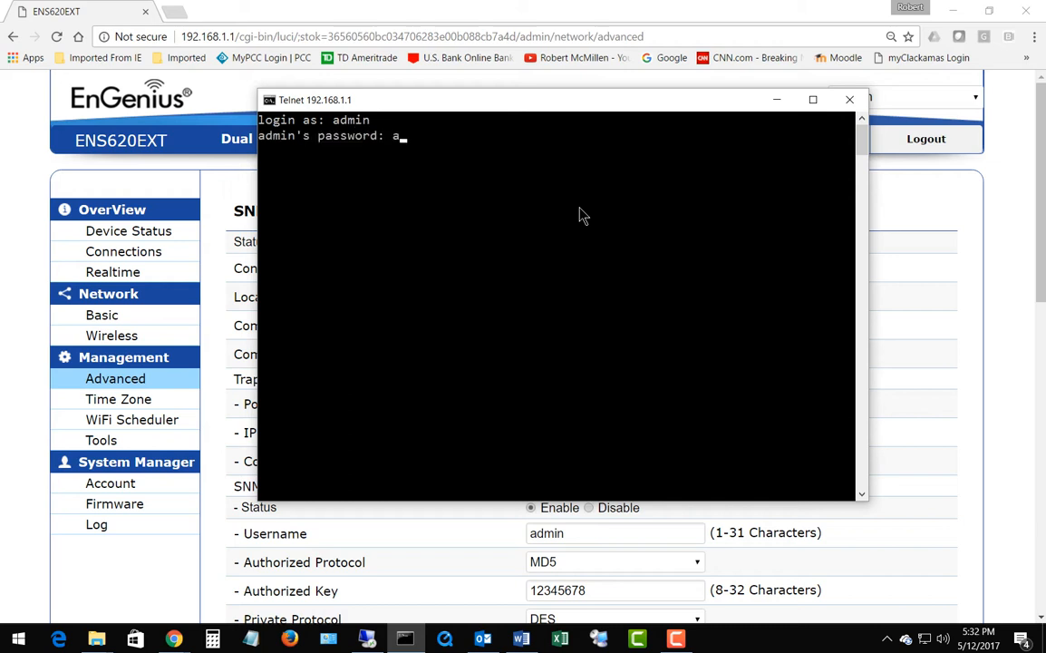
pyautogui.write('dmin')
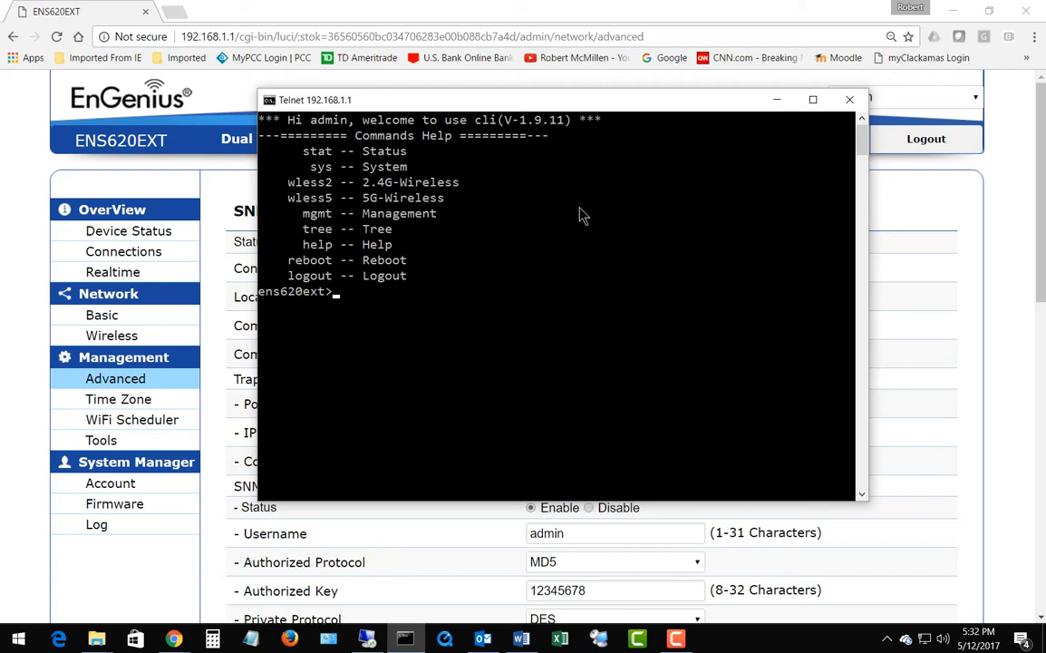
# Enter stat and then info to reach the Status information submenu with uptime, CPU, memory and WLAN commands
pyautogui.write('stat')
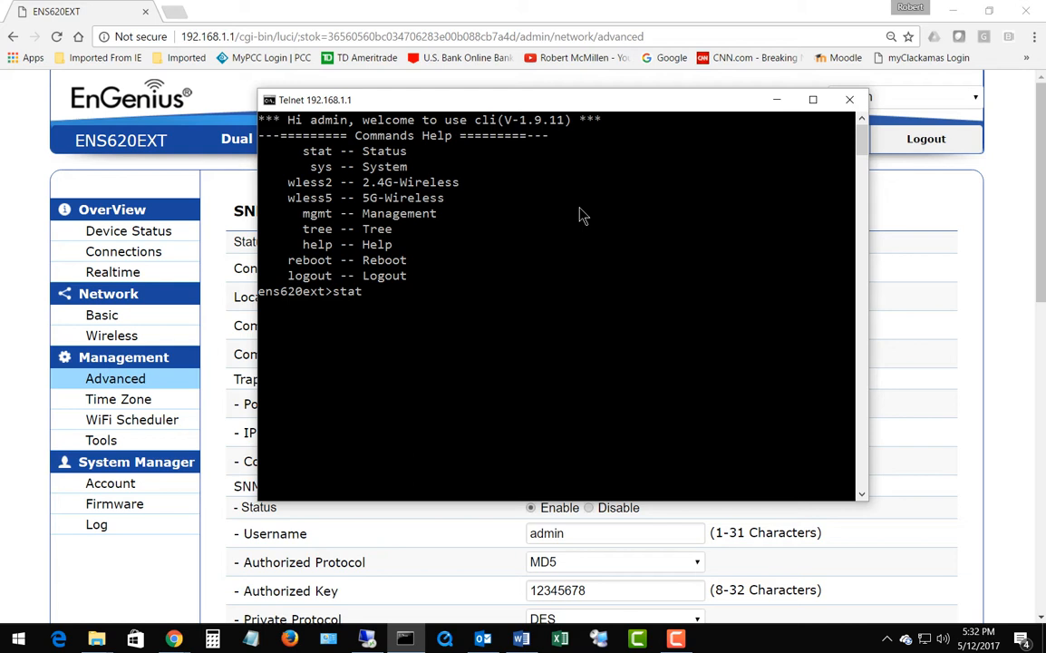
pyautogui.press('Return')
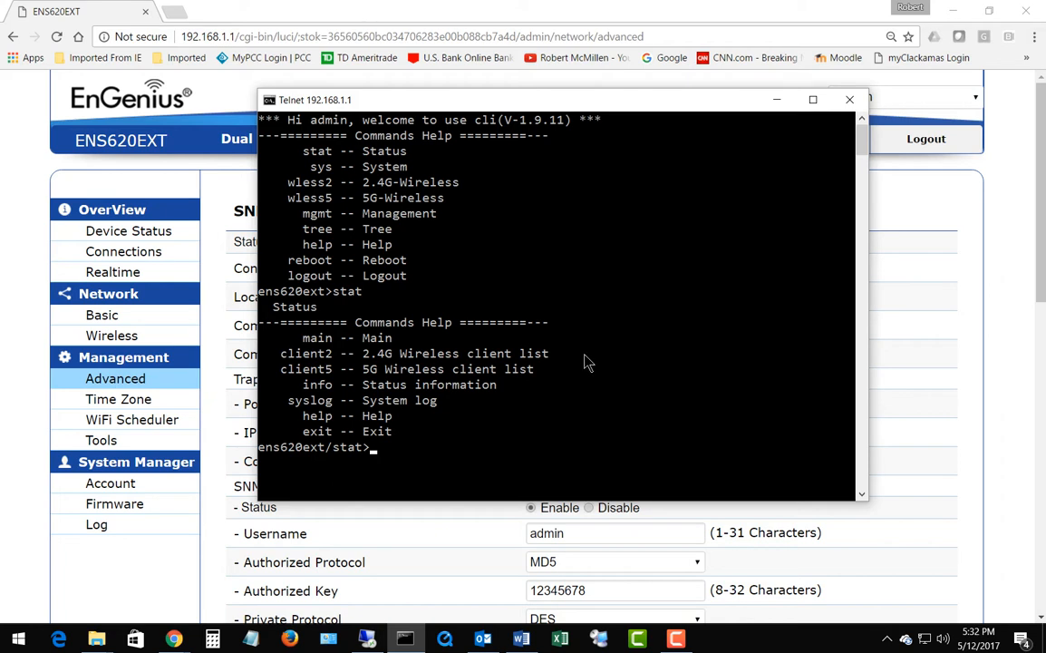
pyautogui.moveTo(337, 460)
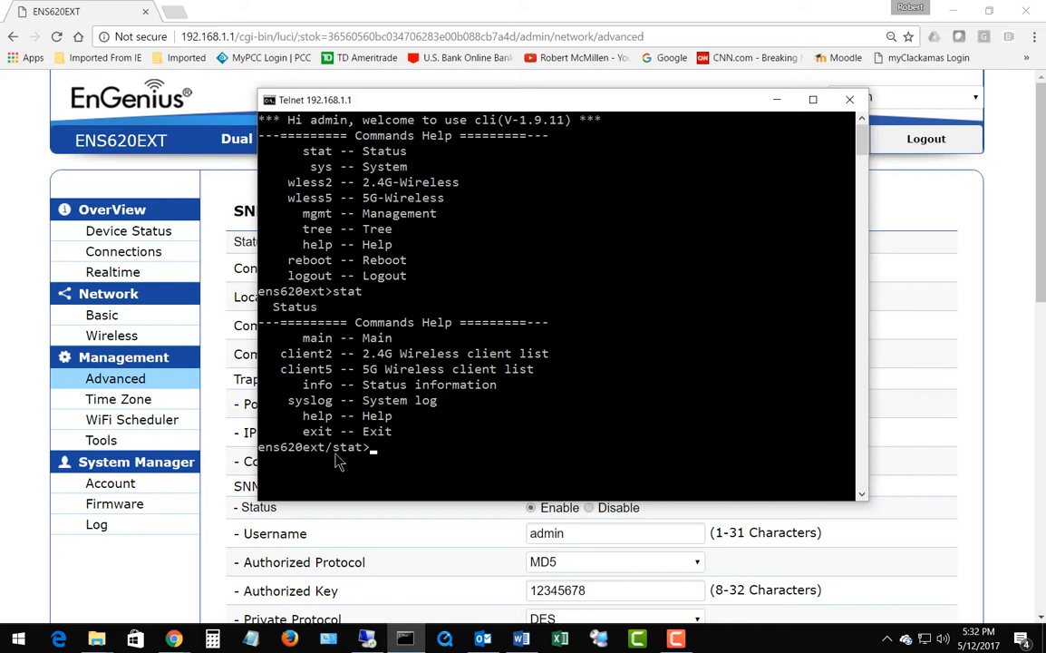
pyautogui.moveTo(408, 457)
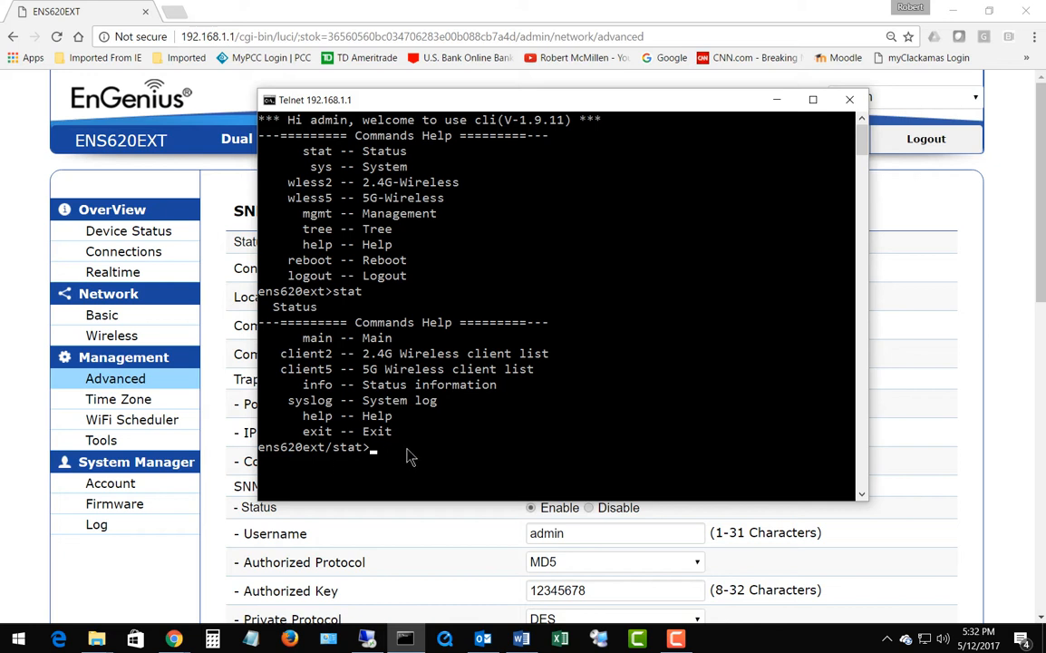
pyautogui.moveTo(433, 446)
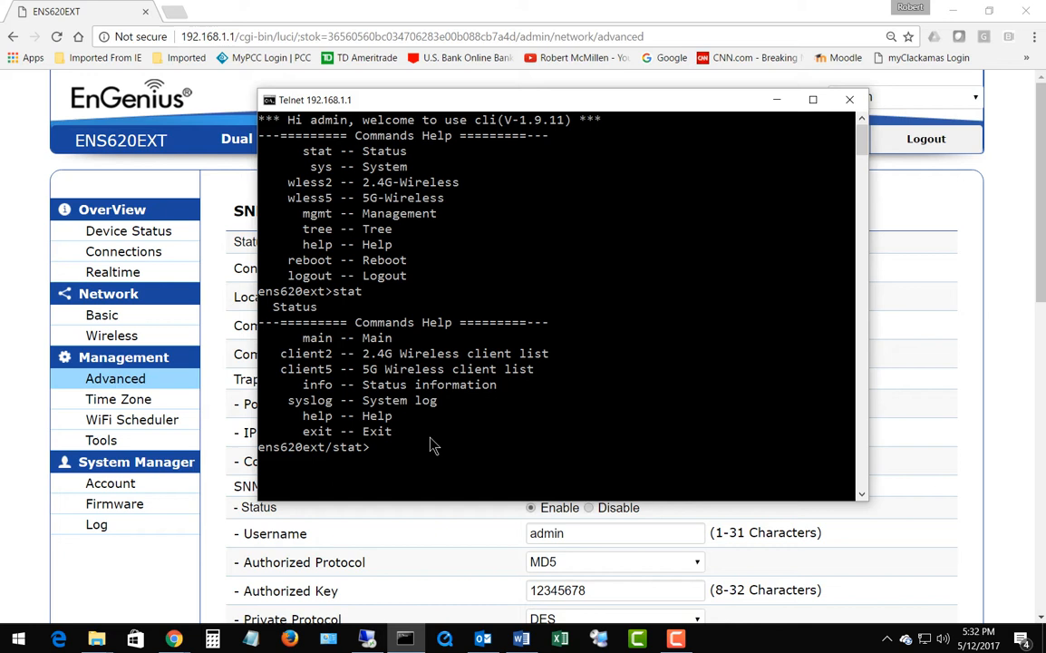
pyautogui.write('info')
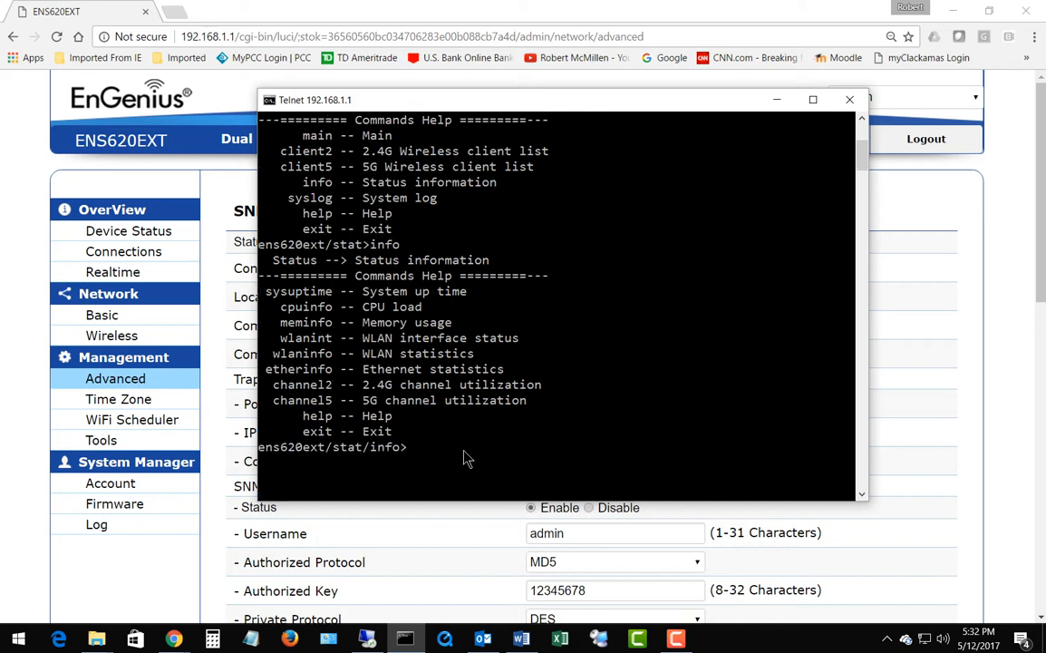
# Exit the status menus and enter mgmt then time to show the Time settings commands
pyautogui.write('exit')
pyautogui.write('mgm')
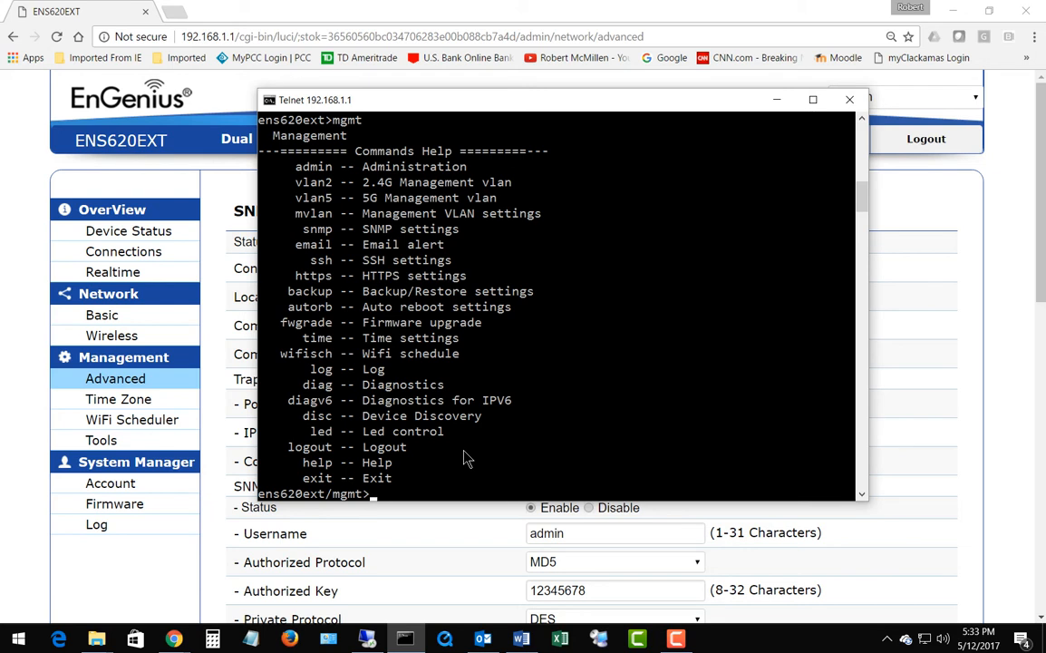
pyautogui.write('tim')
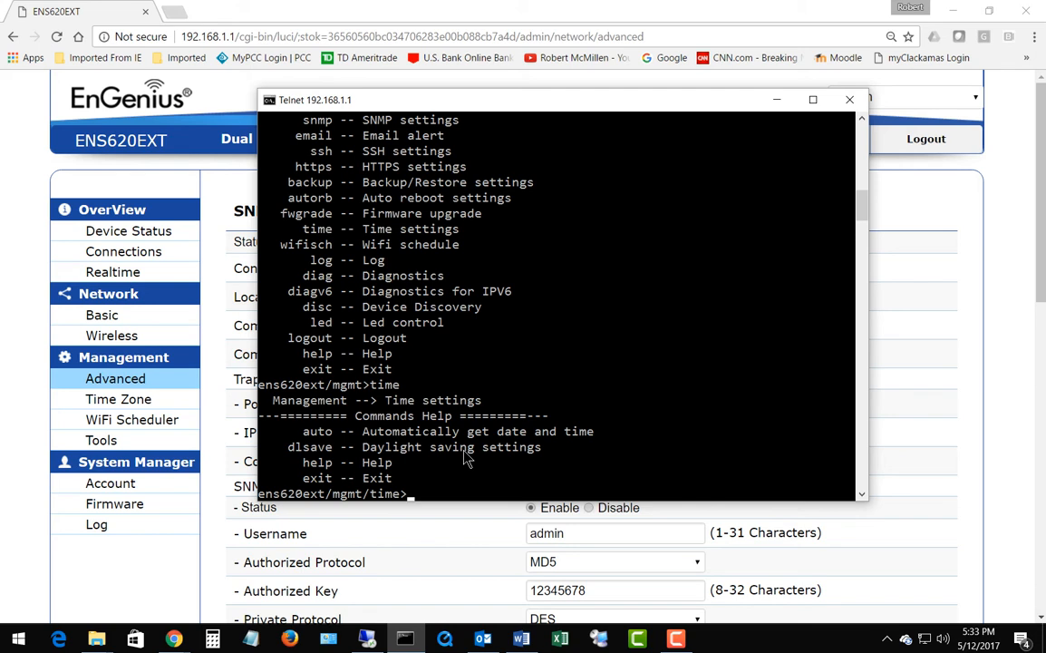
pyautogui.write('e')
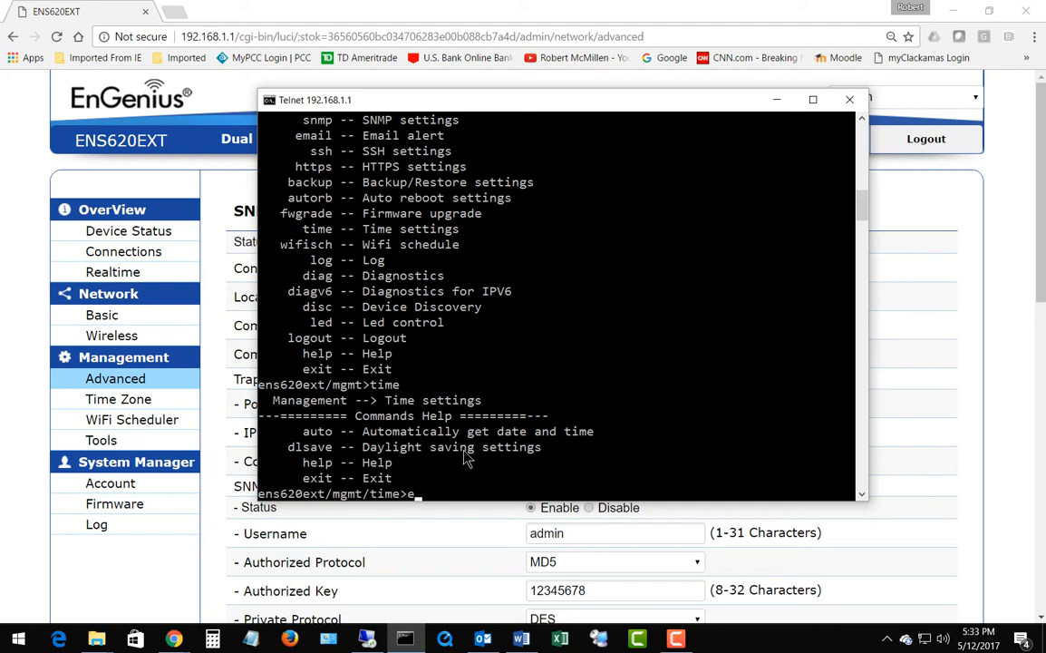